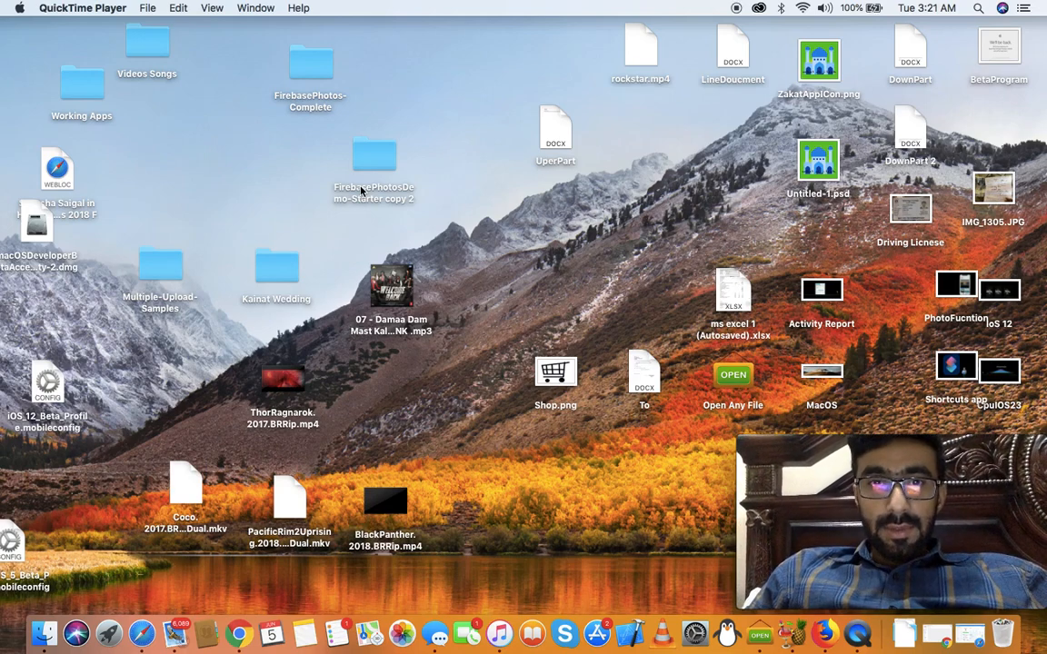
mouse_move(480, 202)
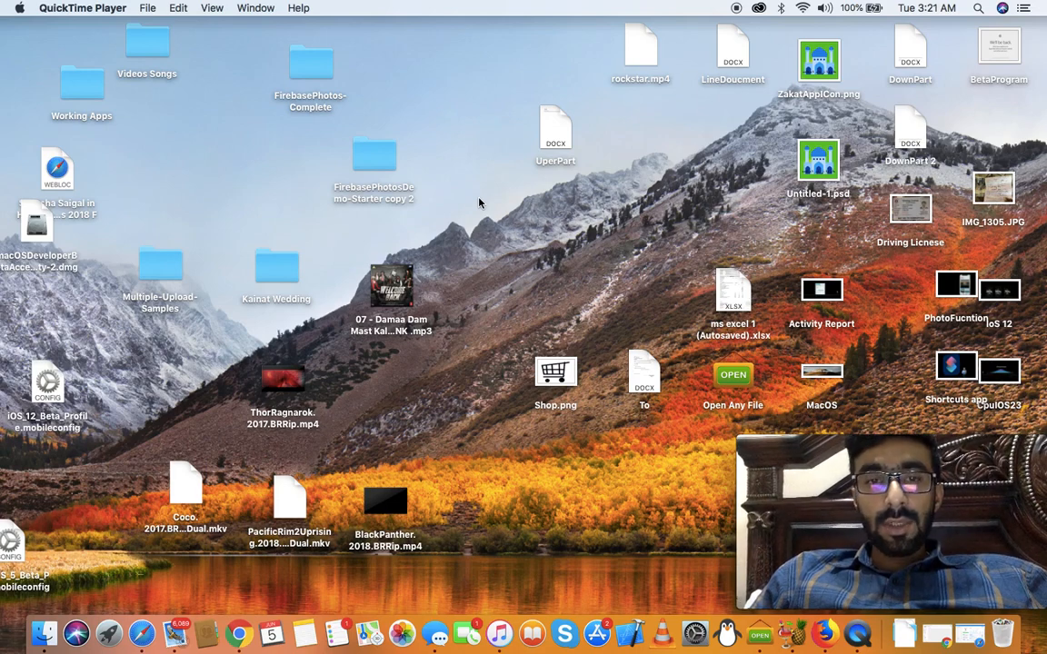
mouse_move(467, 202)
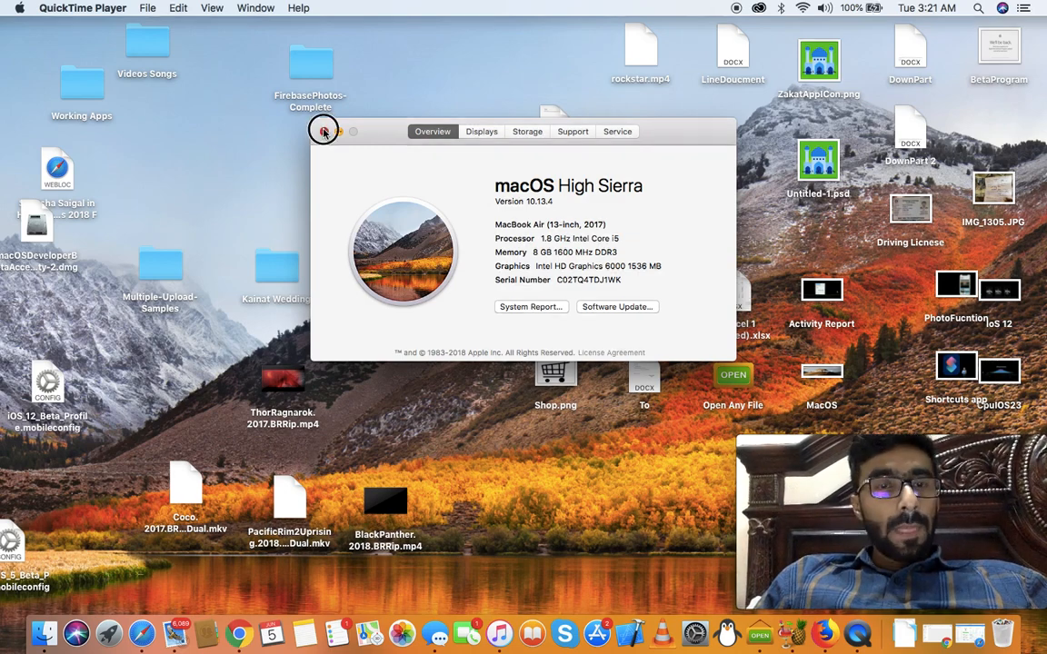
Step: Dismiss the Mac overview and scroll down through the ioslift.com home page posts
left_click(324, 131)
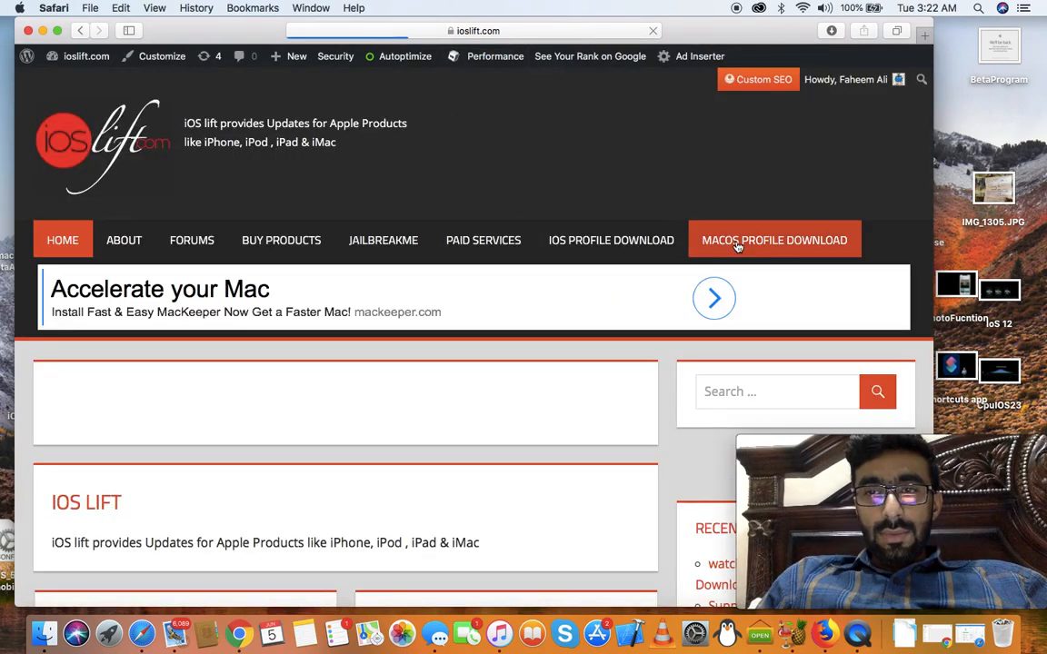
scroll("down", 3)
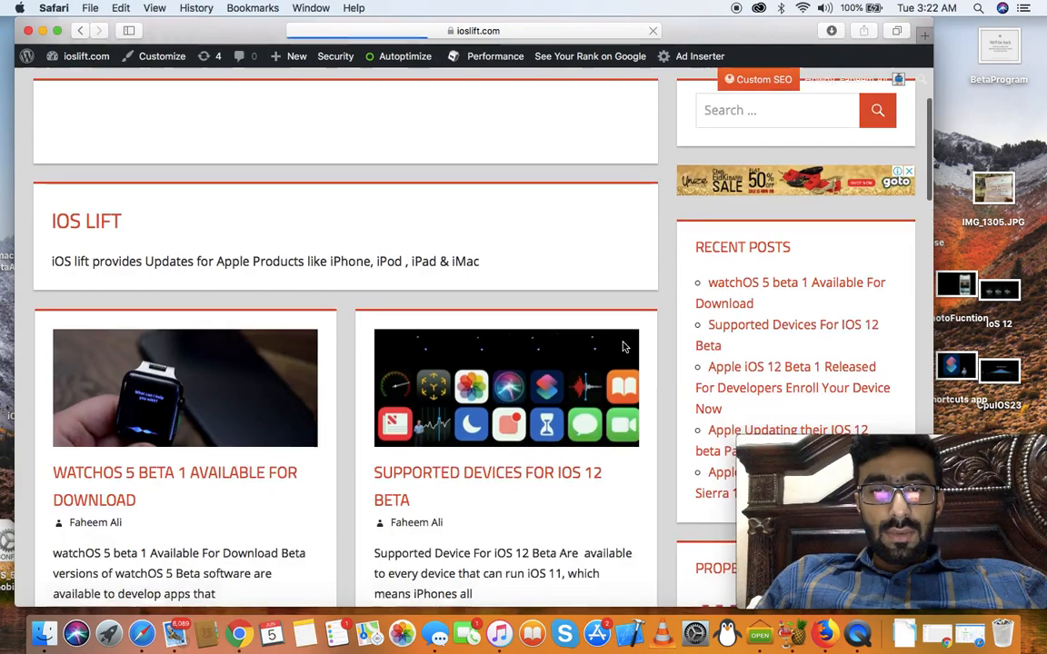
scroll("down", 3)
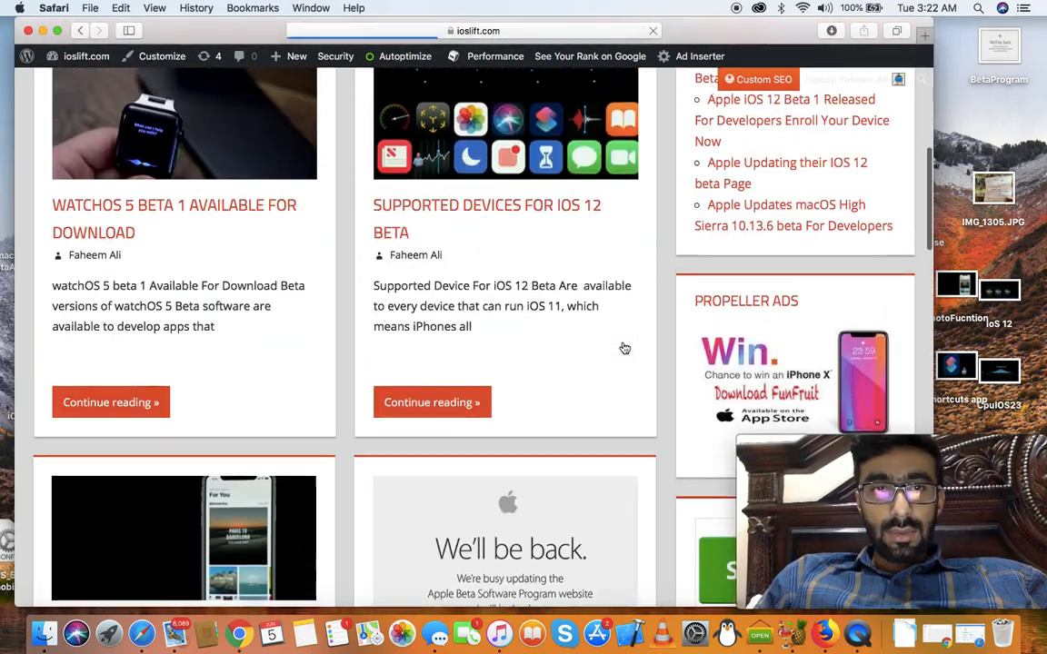
scroll("down", 3)
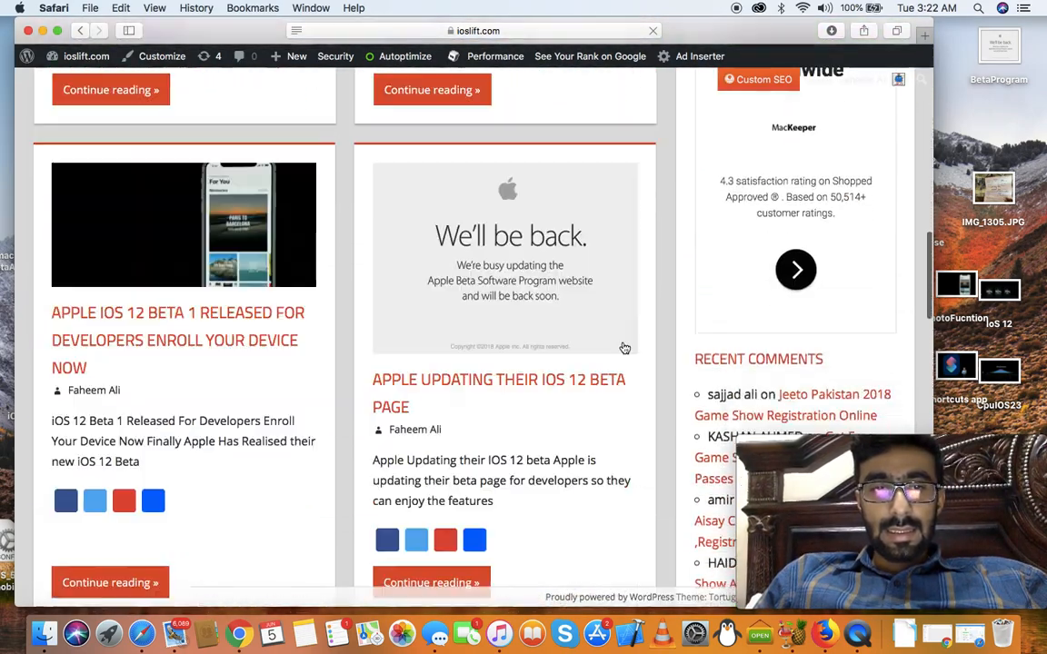
scroll("down", 3)
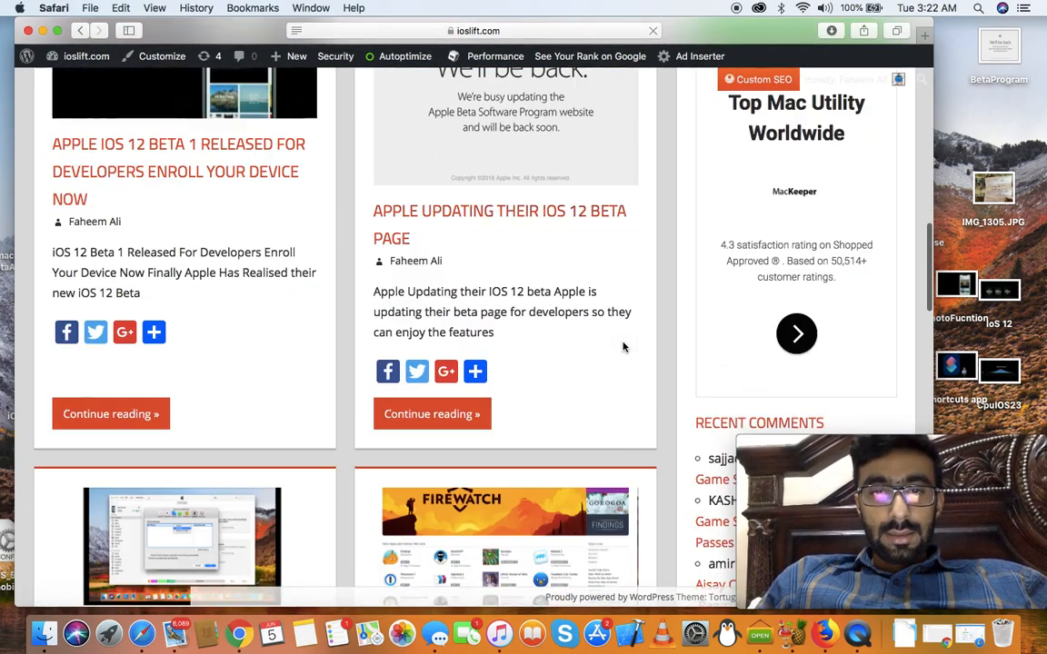
scroll("down", 3)
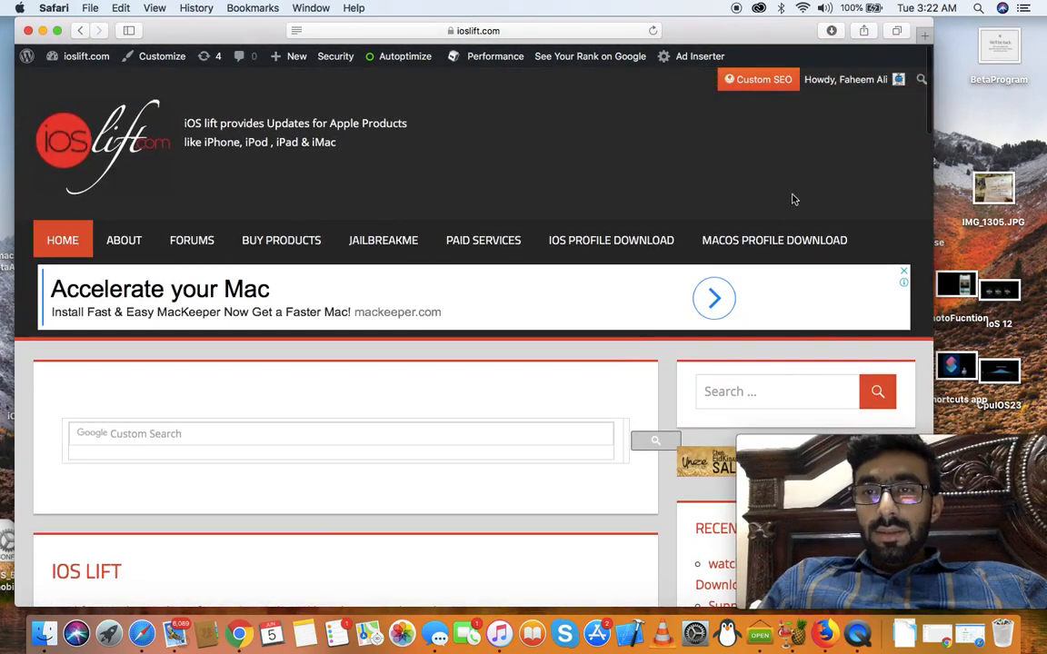
mouse_move(774, 239)
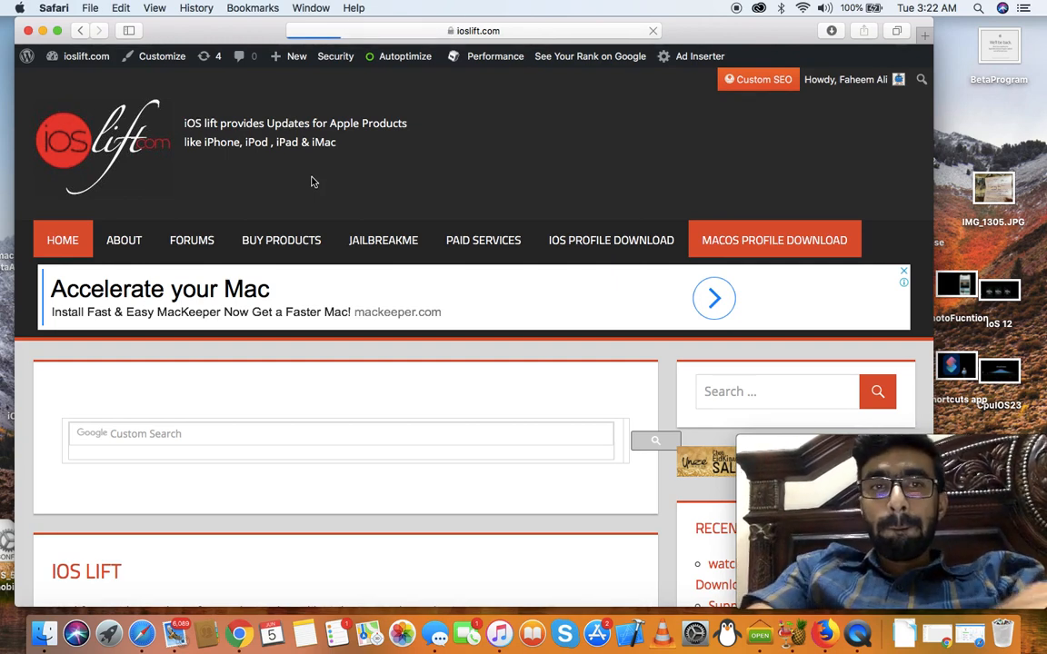
mouse_move(218, 188)
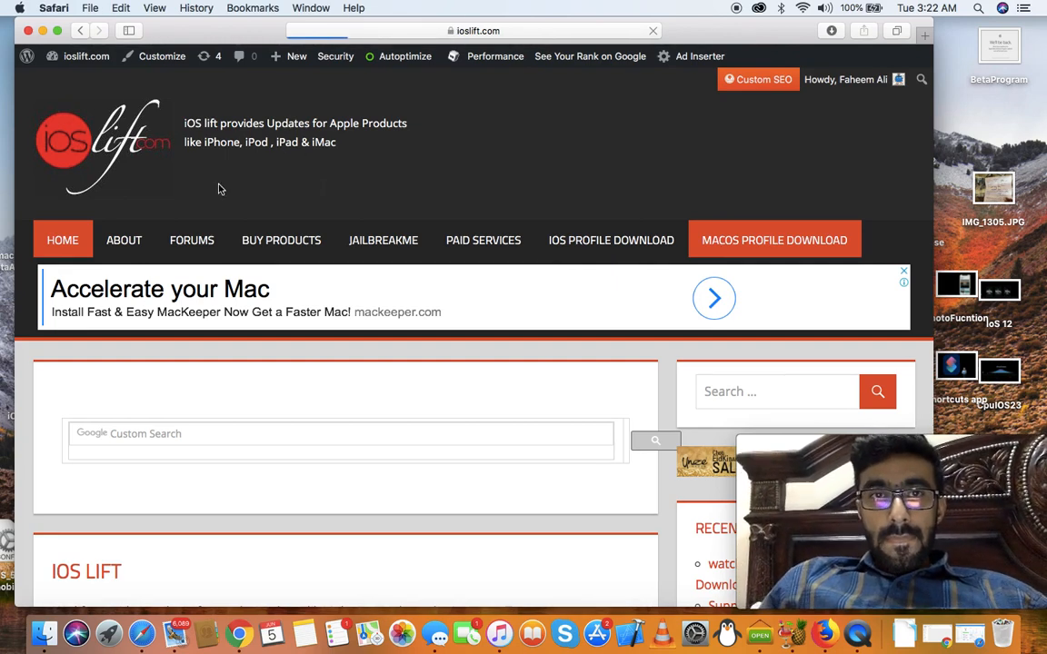
Step: Go to iOS Lift's MacOS Profile Download page for the Mojave 10.14 beta and scroll through it
left_click(774, 240)
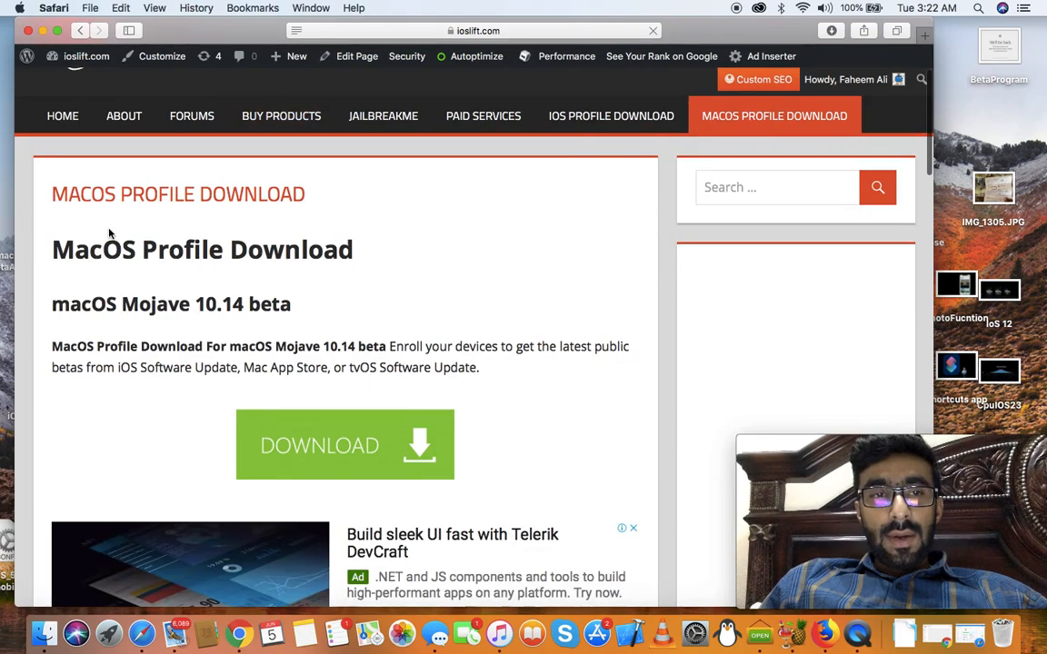
scroll("down", 3)
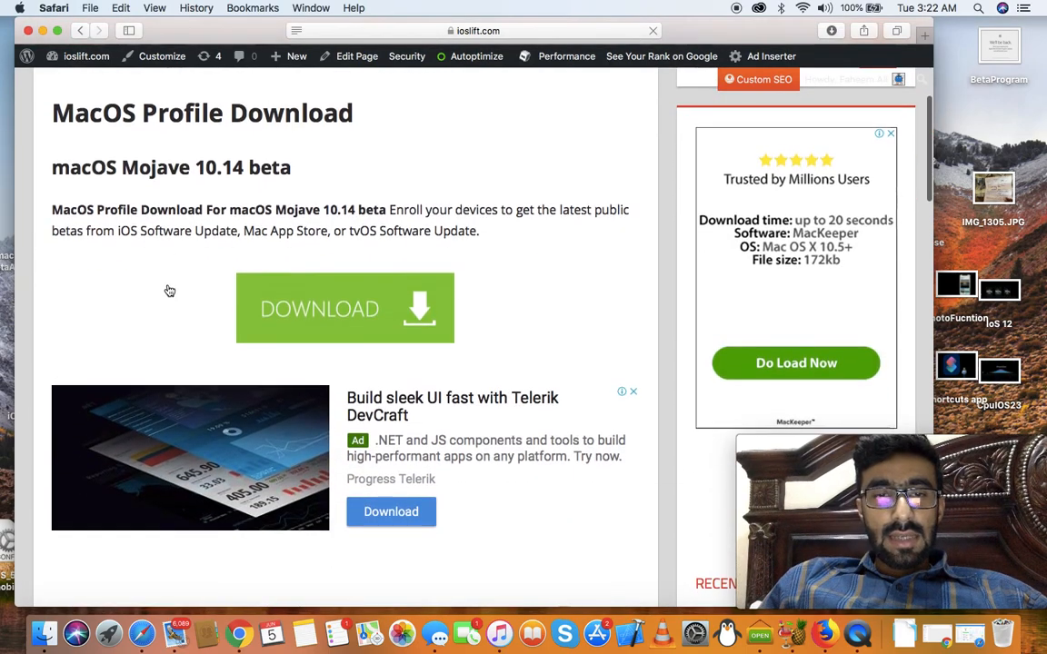
scroll("down", 3)
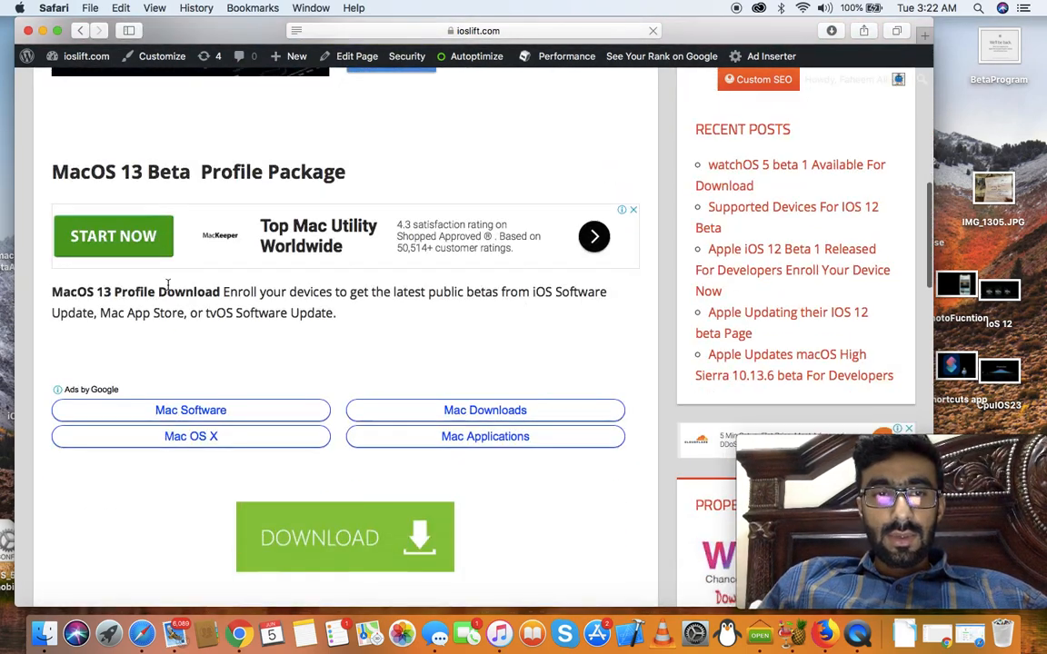
left_click(345, 536)
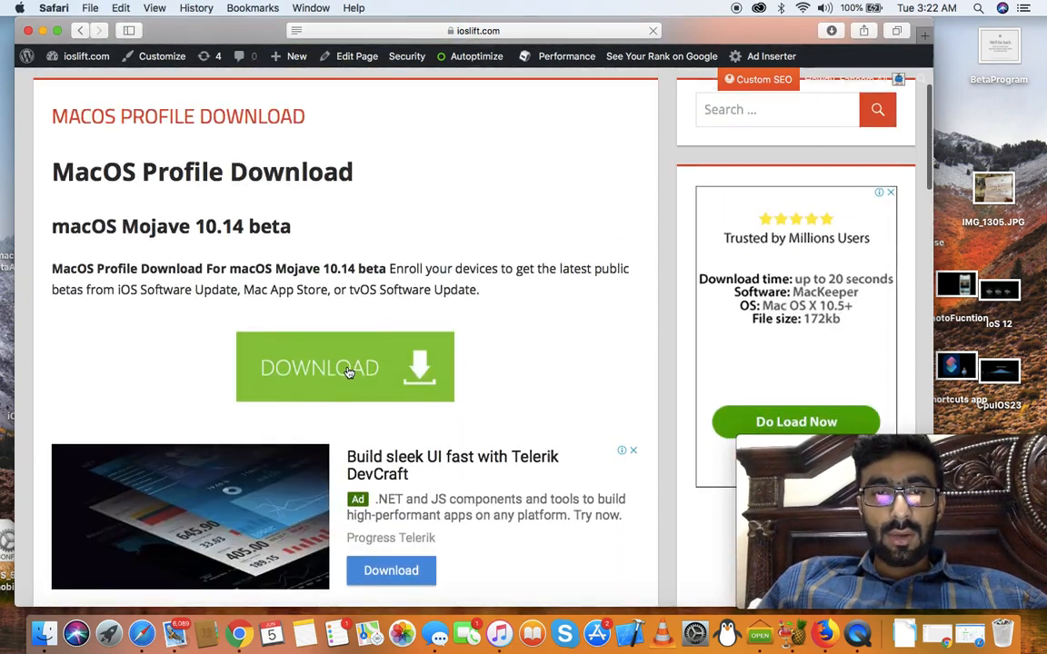
scroll("down", 3)
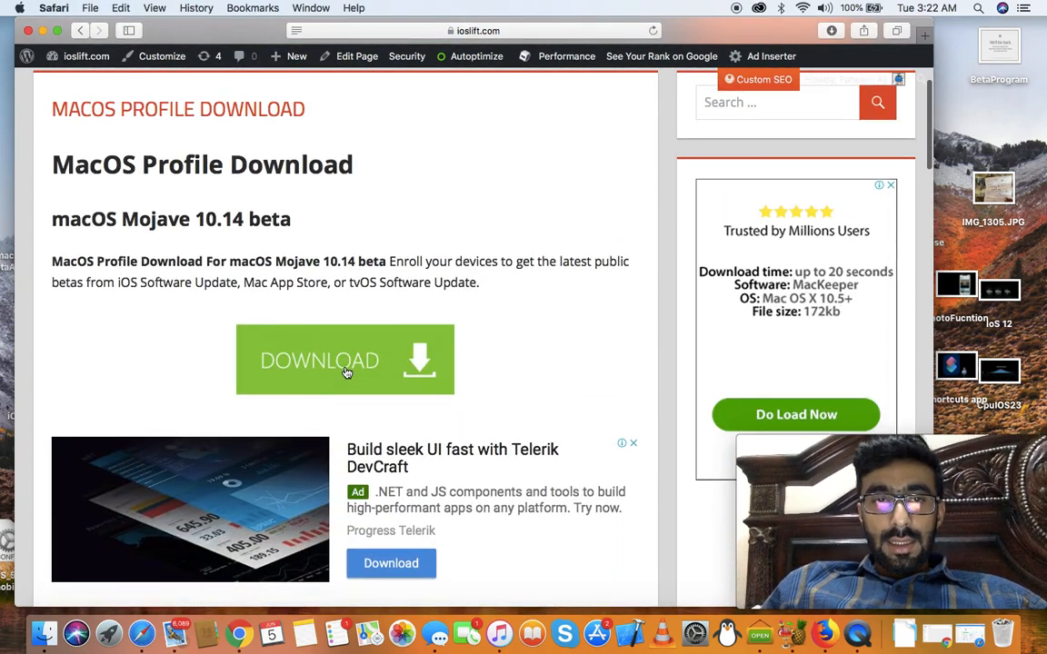
scroll("down", 3)
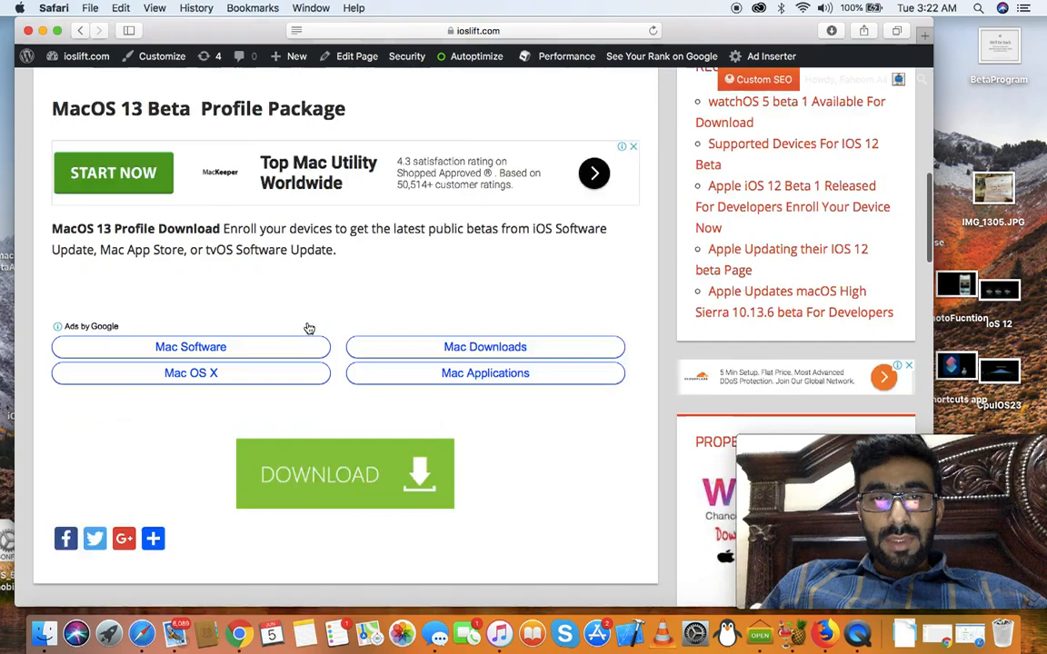
scroll("down", 3)
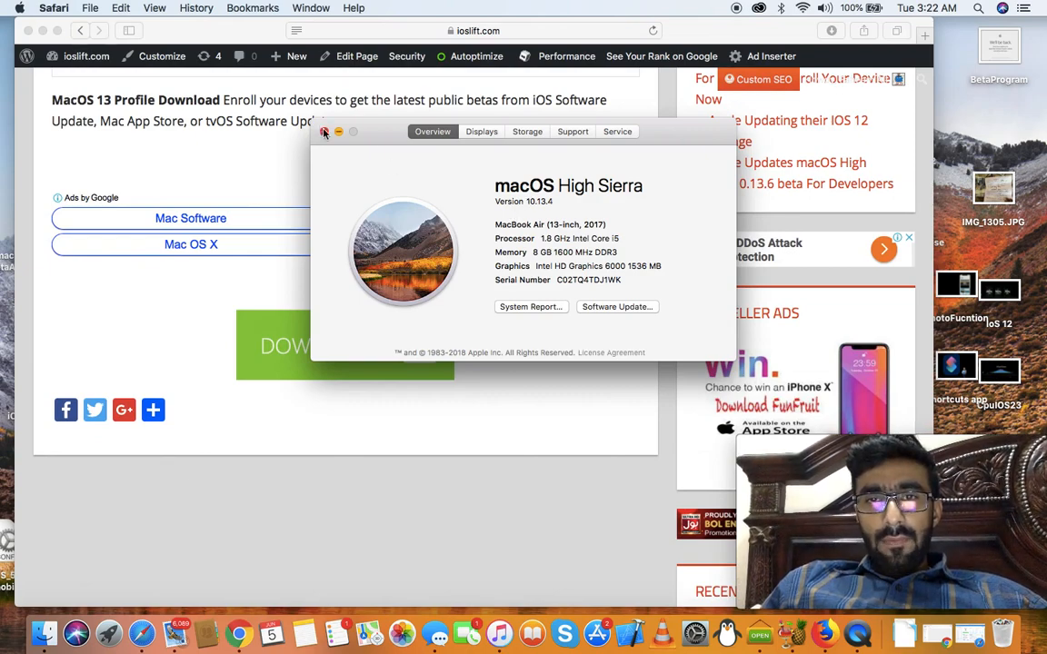
Step: Dismiss About This Mac, get the Beta Access Utility download, and launch macOSDeveloperBetaAccessUtility.pkg
left_click(323, 132)
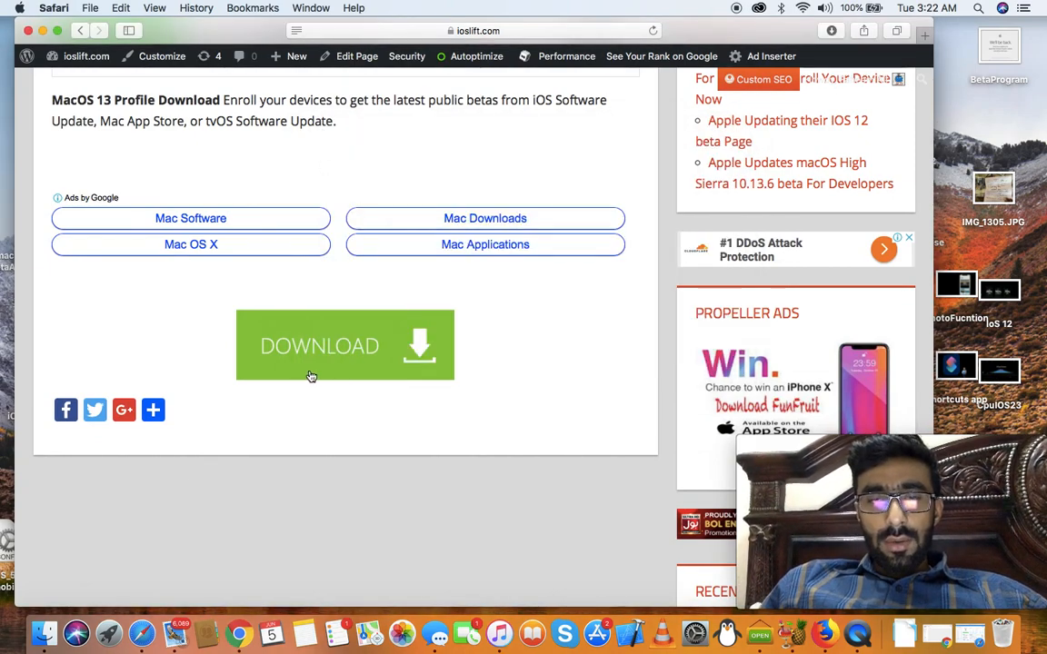
scroll("up", 3)
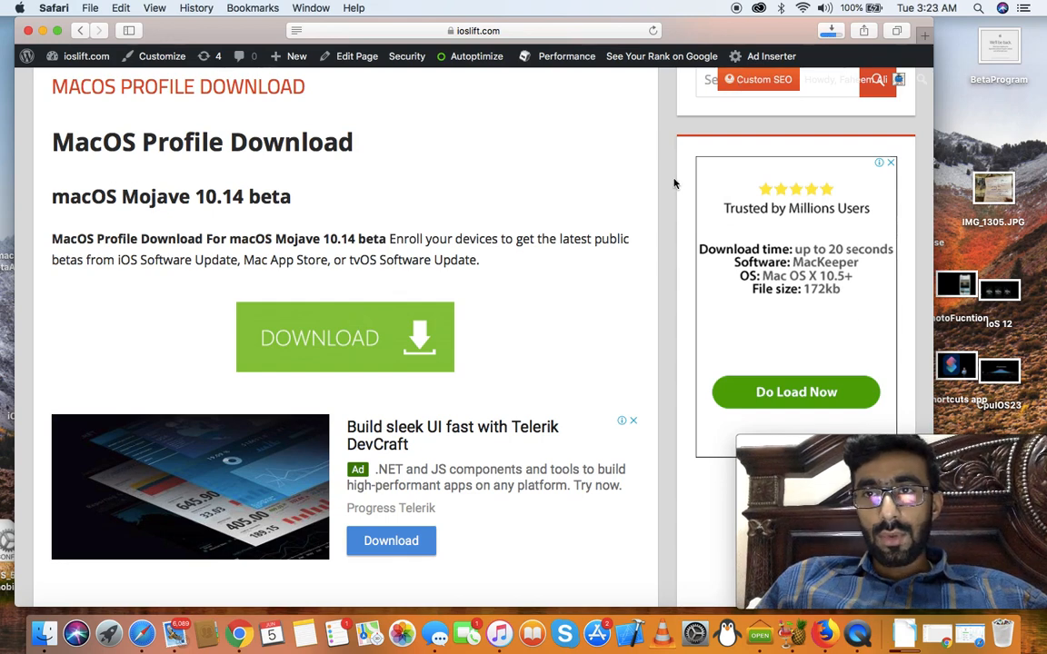
left_click(830, 30)
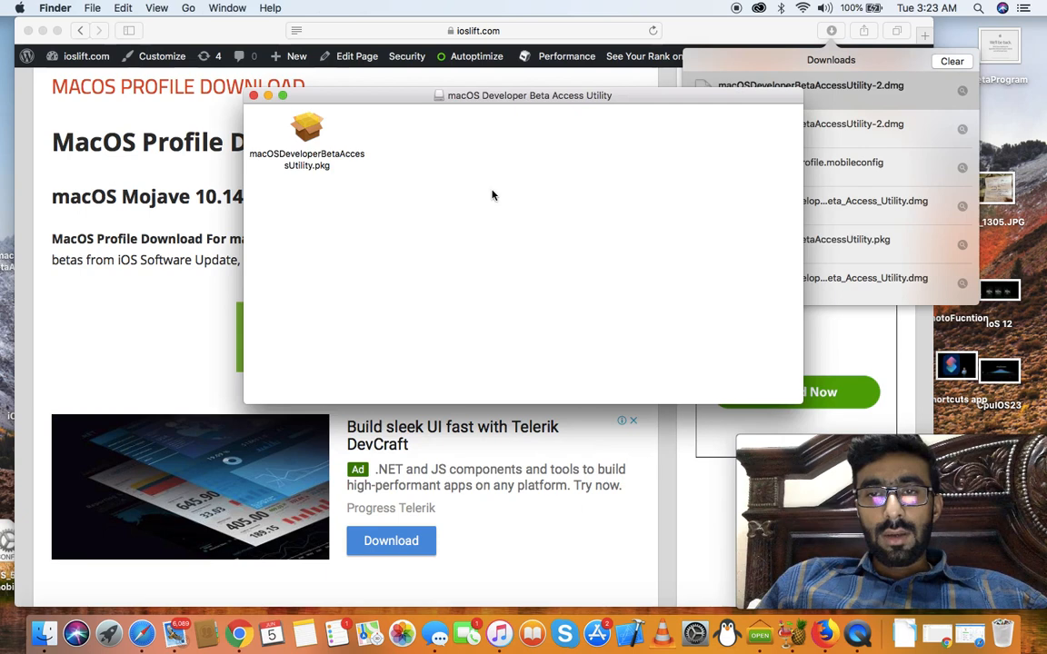
left_click(307, 136)
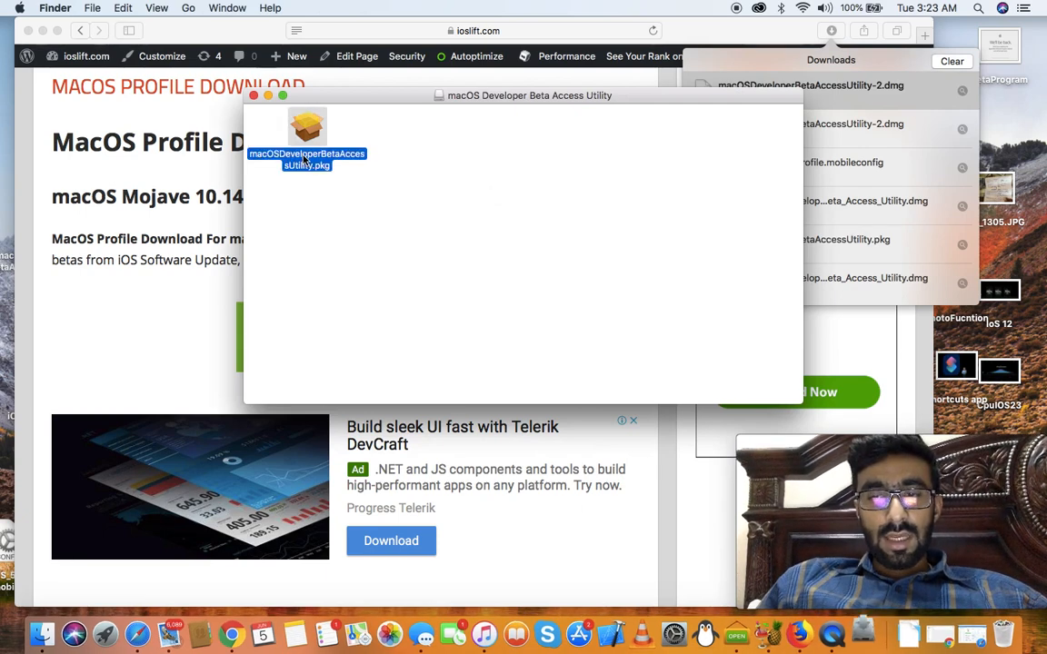
double_click(306, 130)
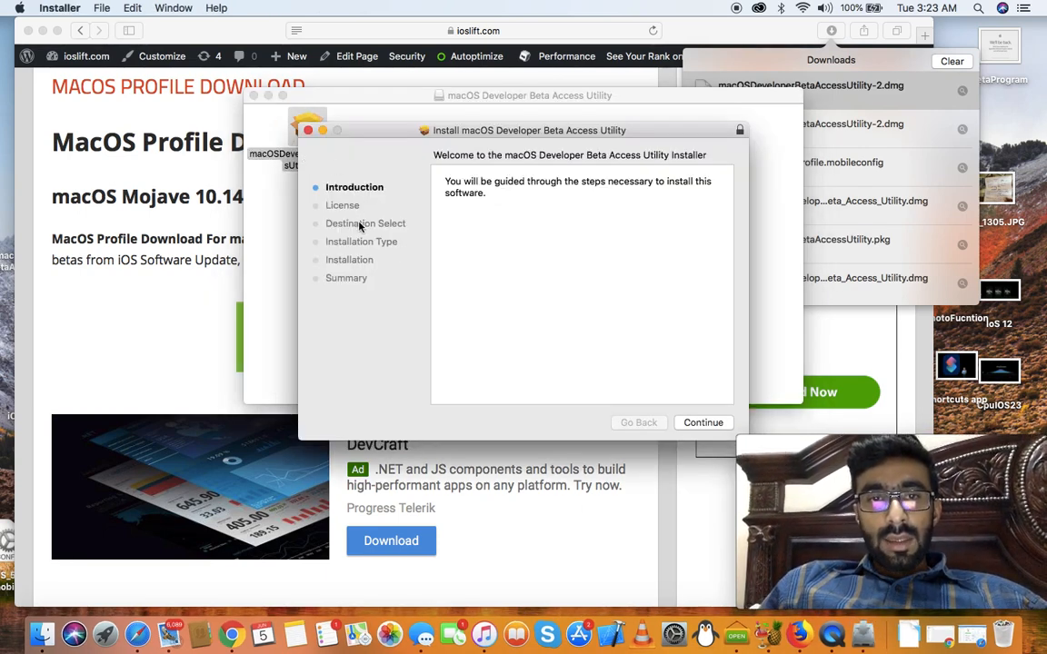
Step: Move past the installer introduction, begin installation, and authorize it with the admin password
left_click(703, 422)
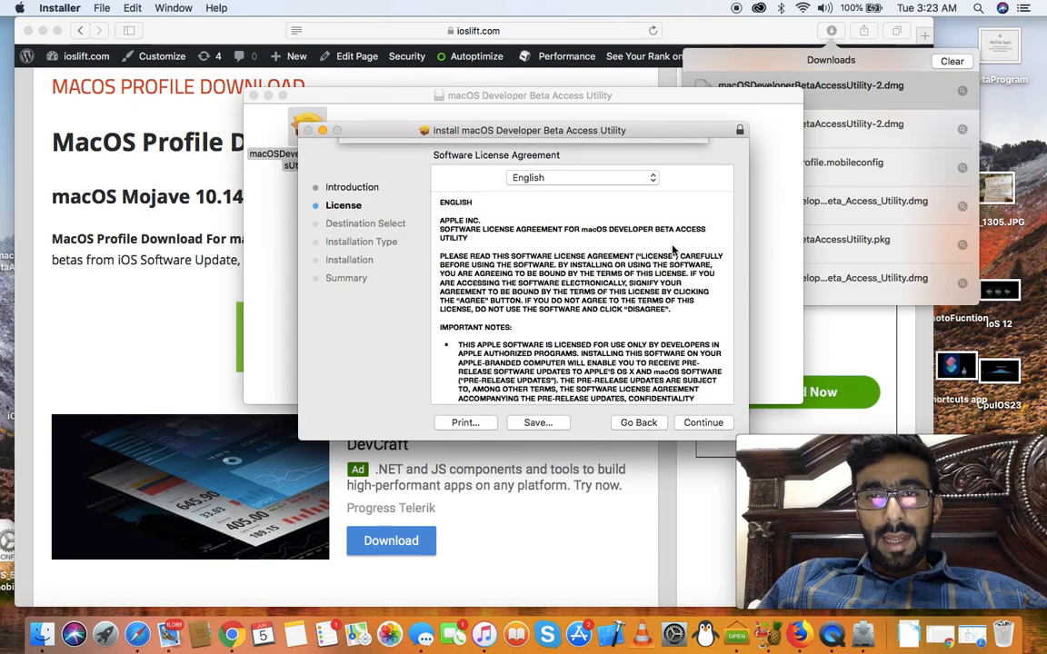
left_click(702, 422)
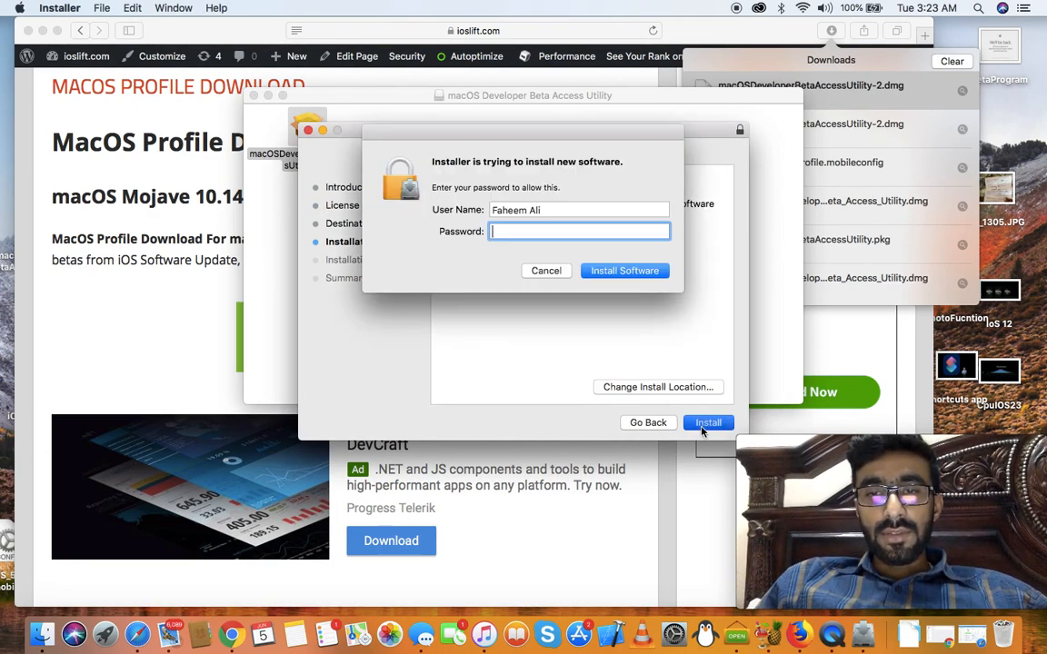
type("••••")
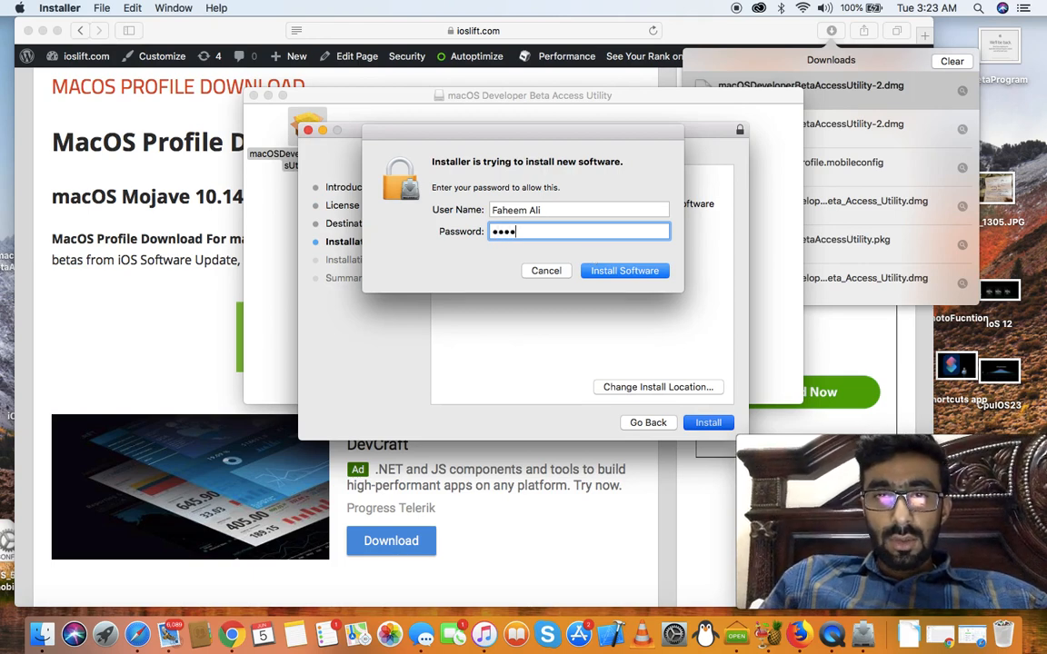
left_click(624, 270)
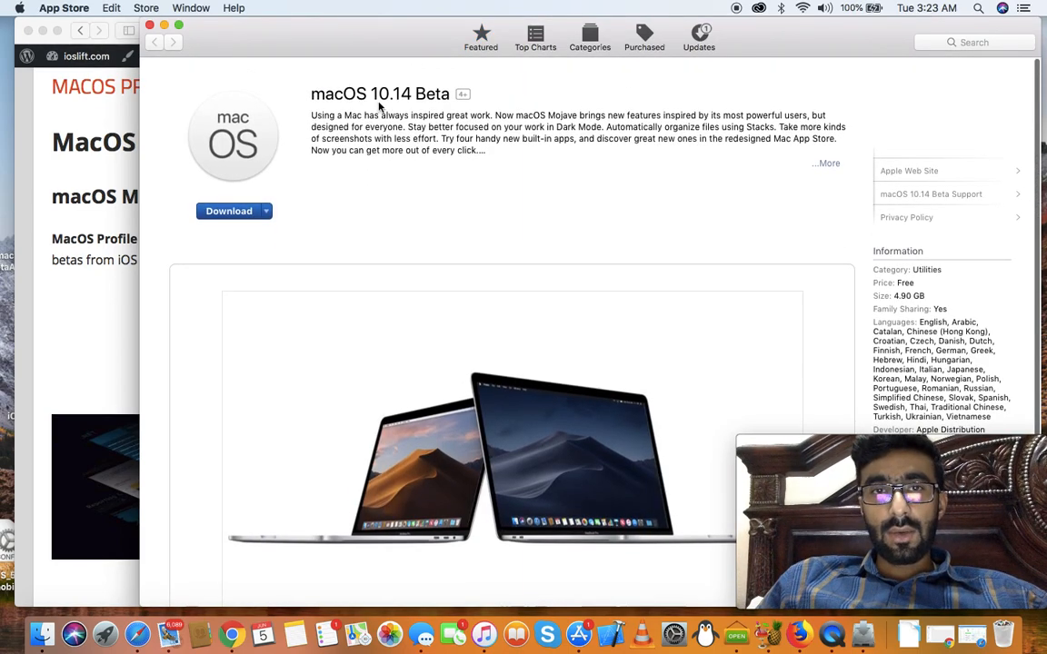
Step: Start downloading macOS 10.14 Beta from its App Store page
left_click(228, 210)
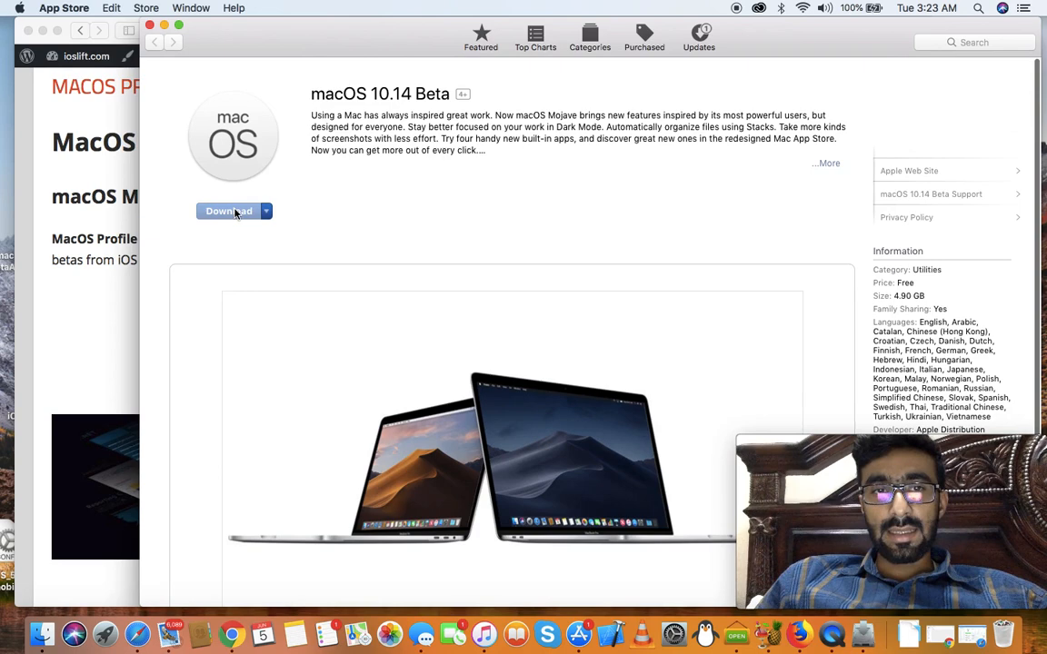
scroll("down", 3)
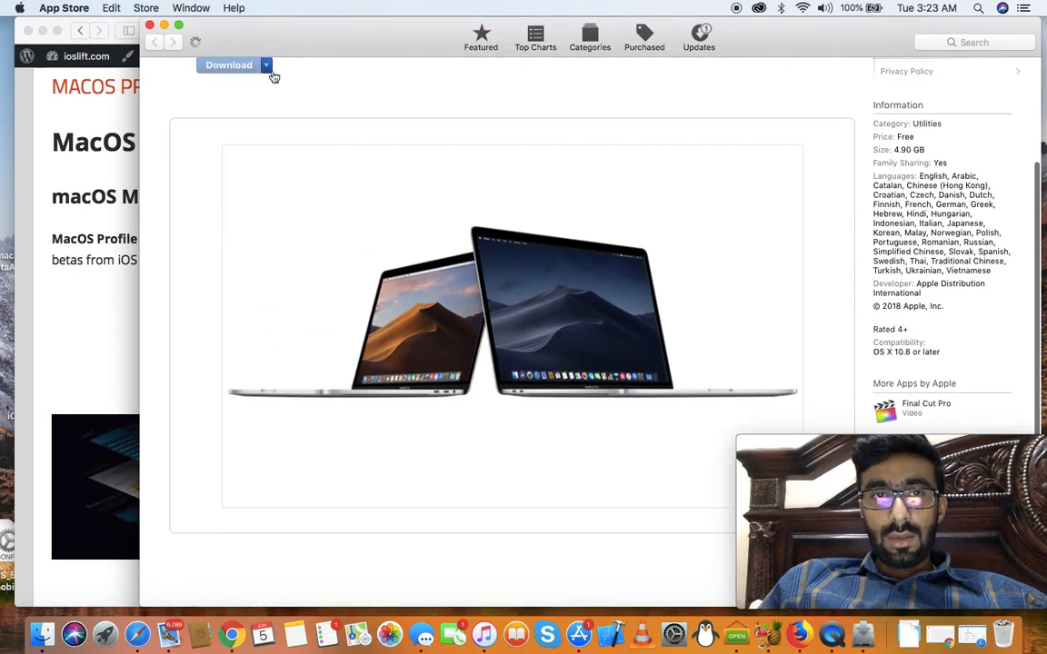
left_click(265, 65)
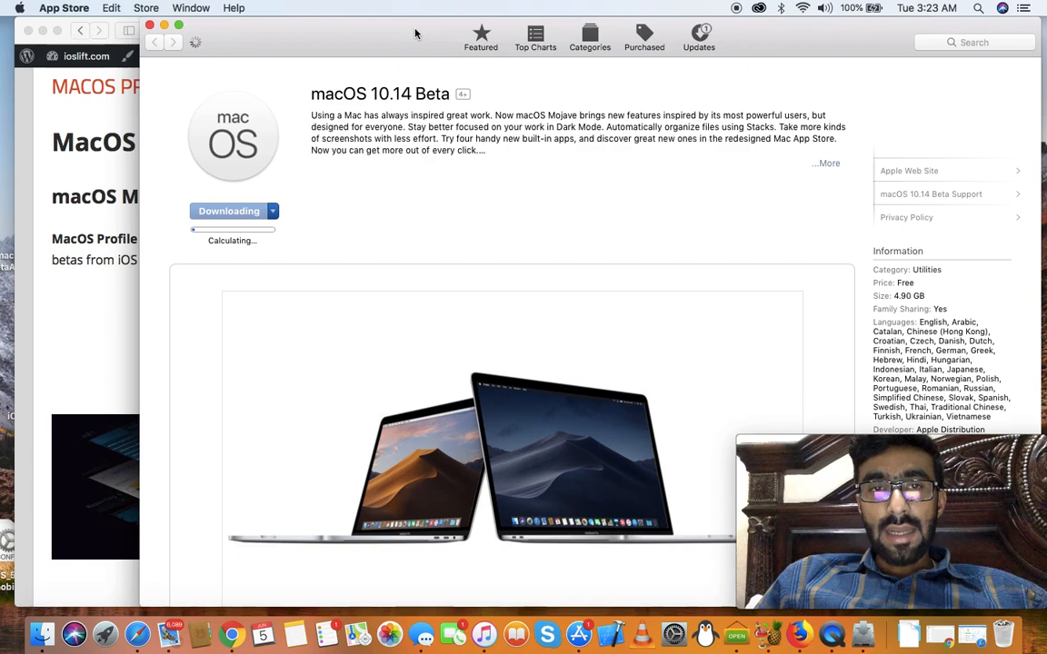
mouse_move(378, 103)
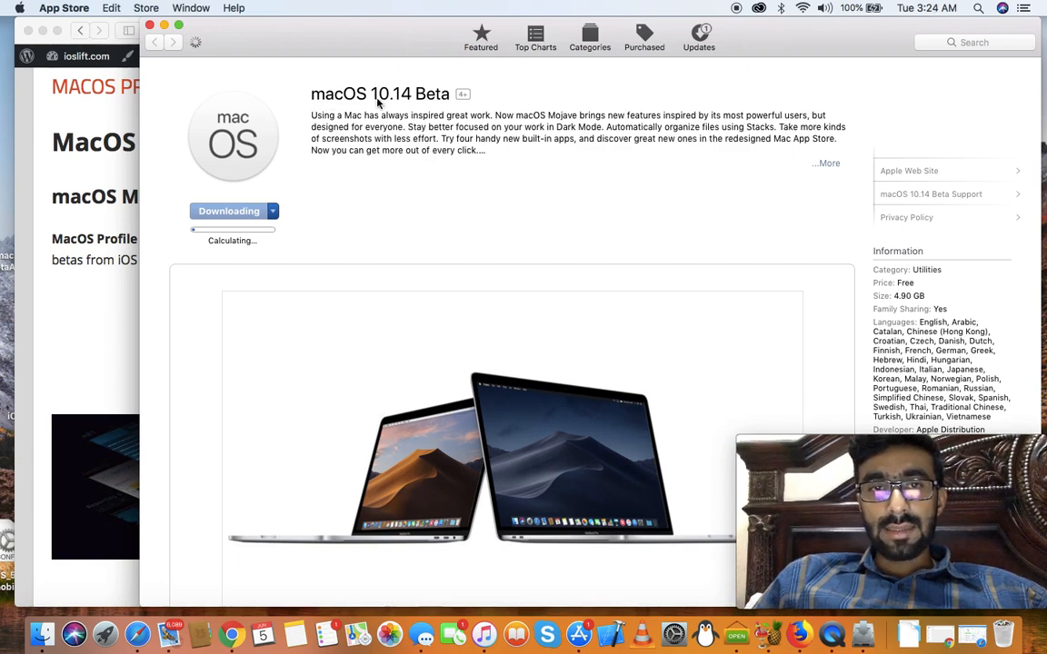